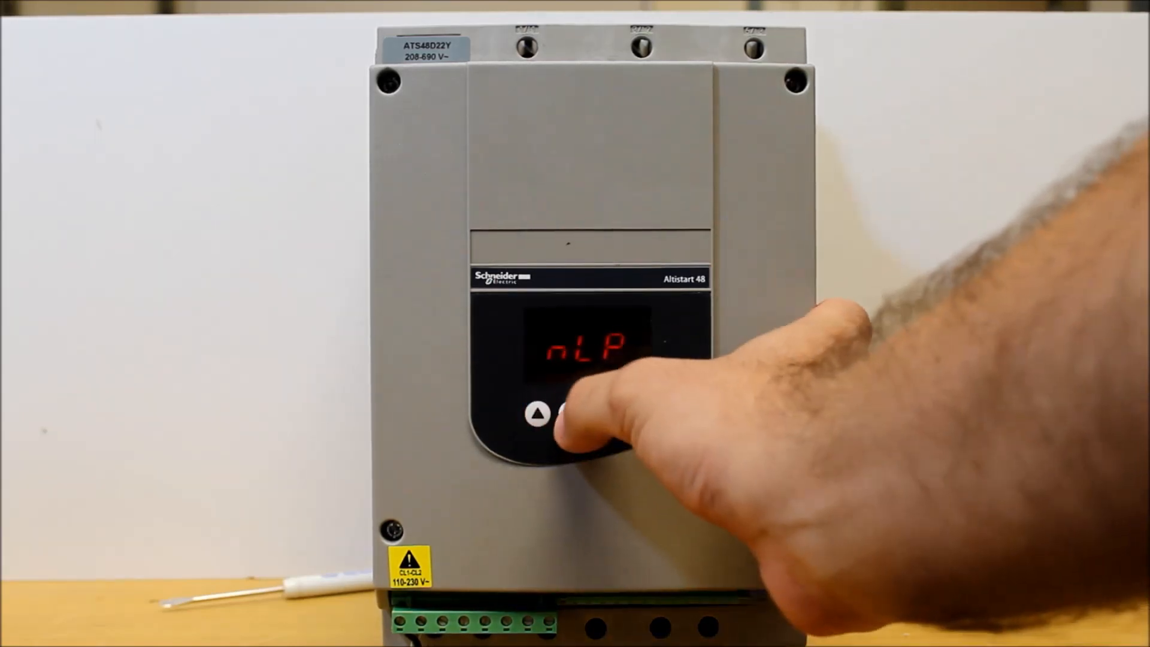
Step: Scroll down from nLP through SEt and PrO to reach drC
click(565, 418)
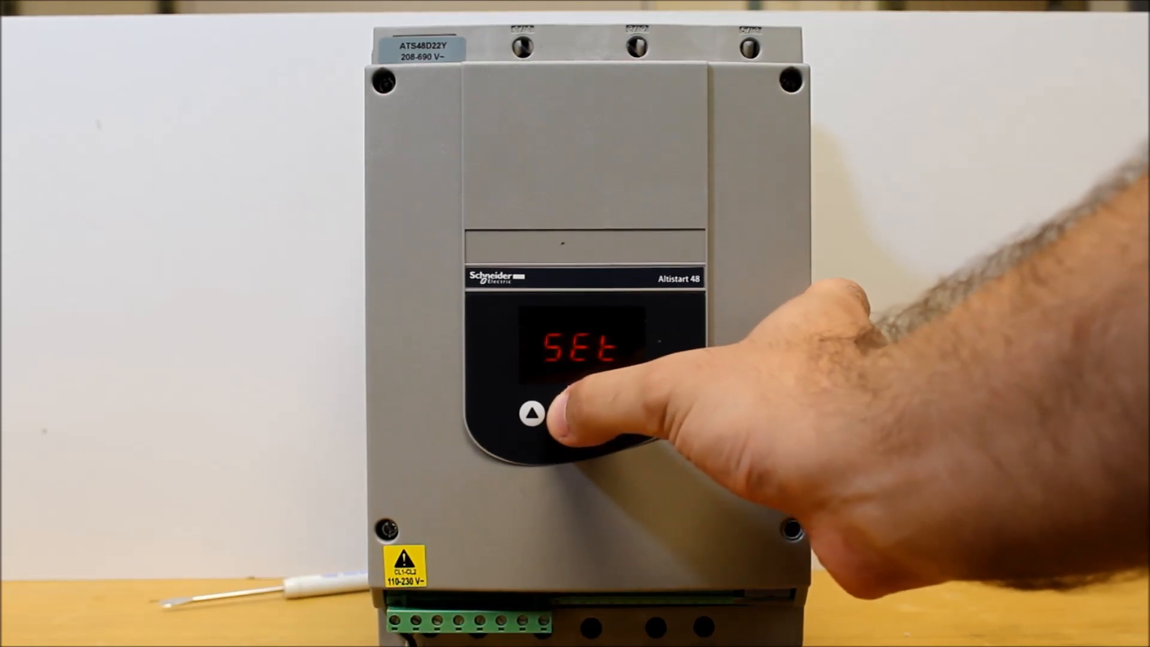
click(533, 415)
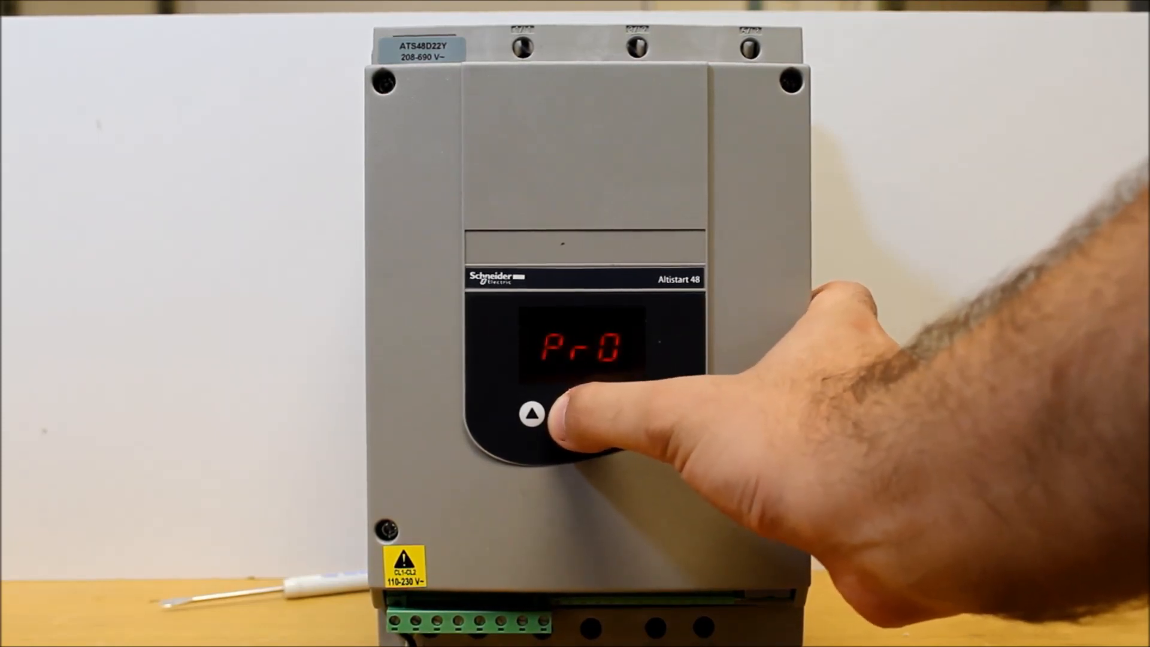
click(532, 415)
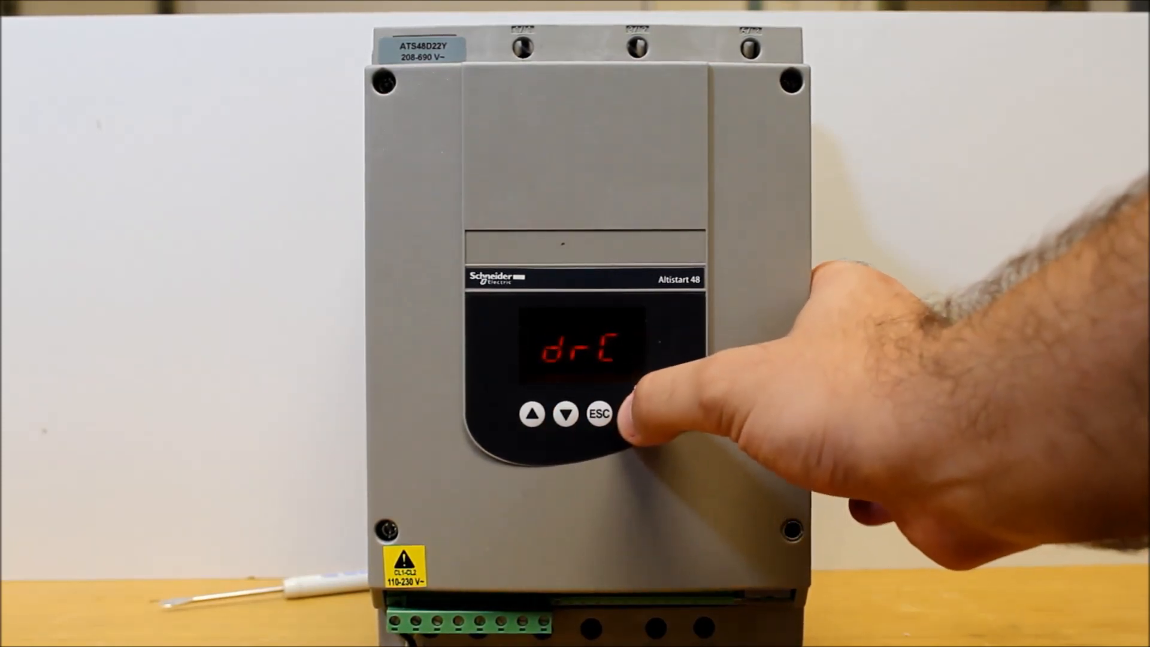
Step: Enter drC and step past tL1, SSt, LSC and ULn toward the FCS reset setting
click(632, 414)
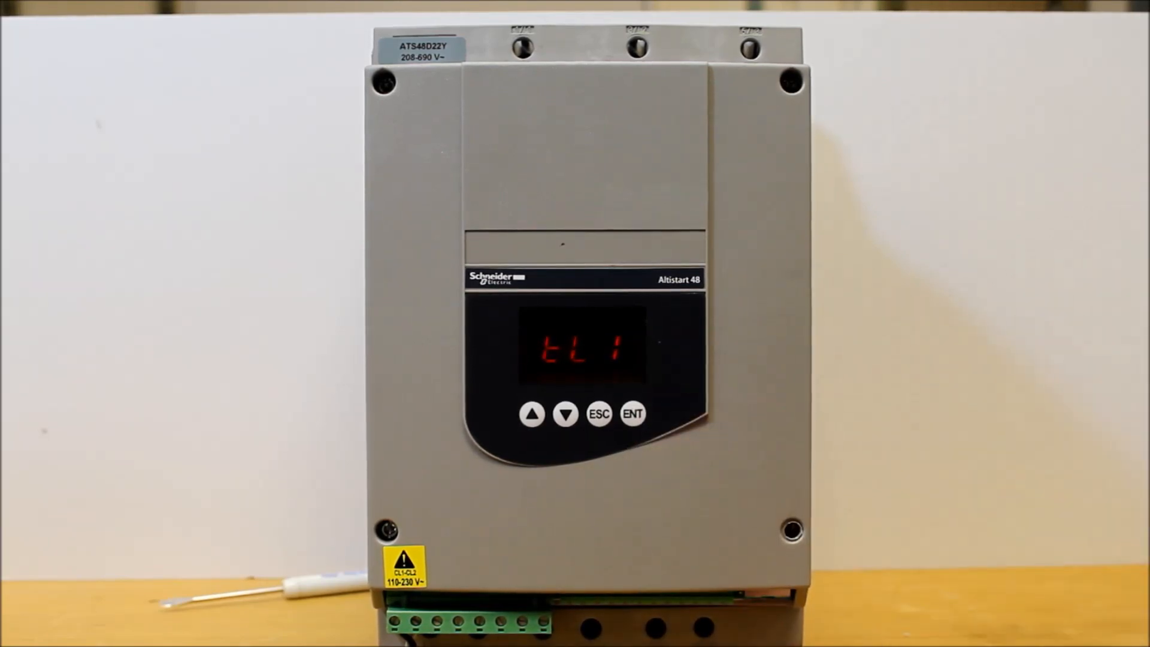
click(532, 414)
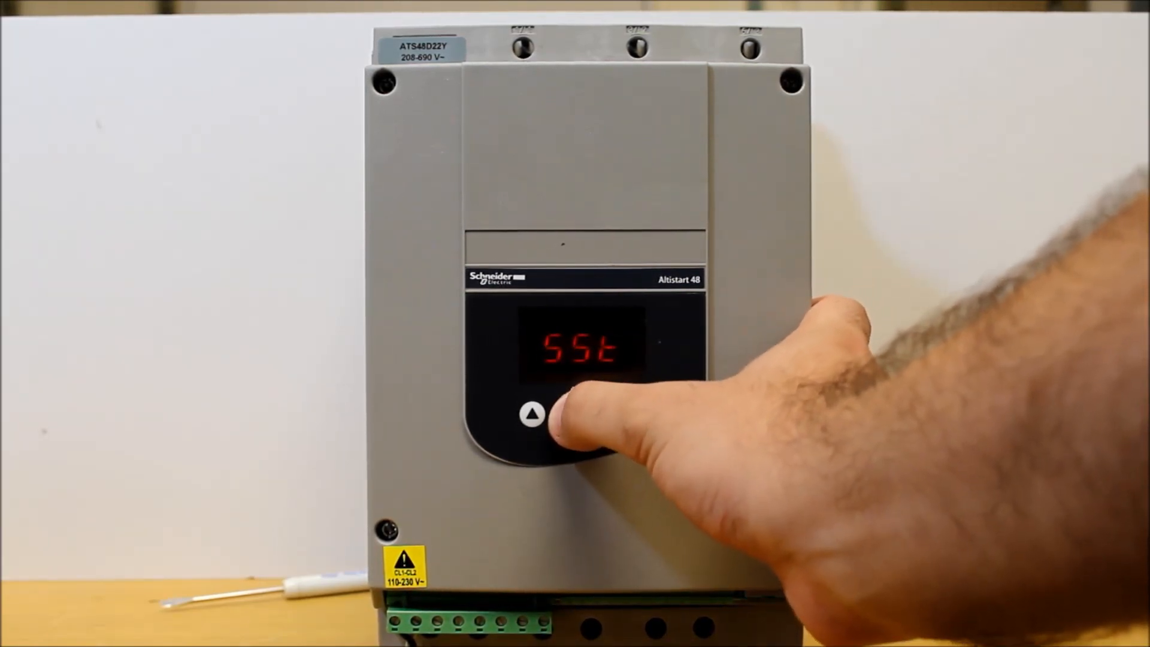
click(530, 415)
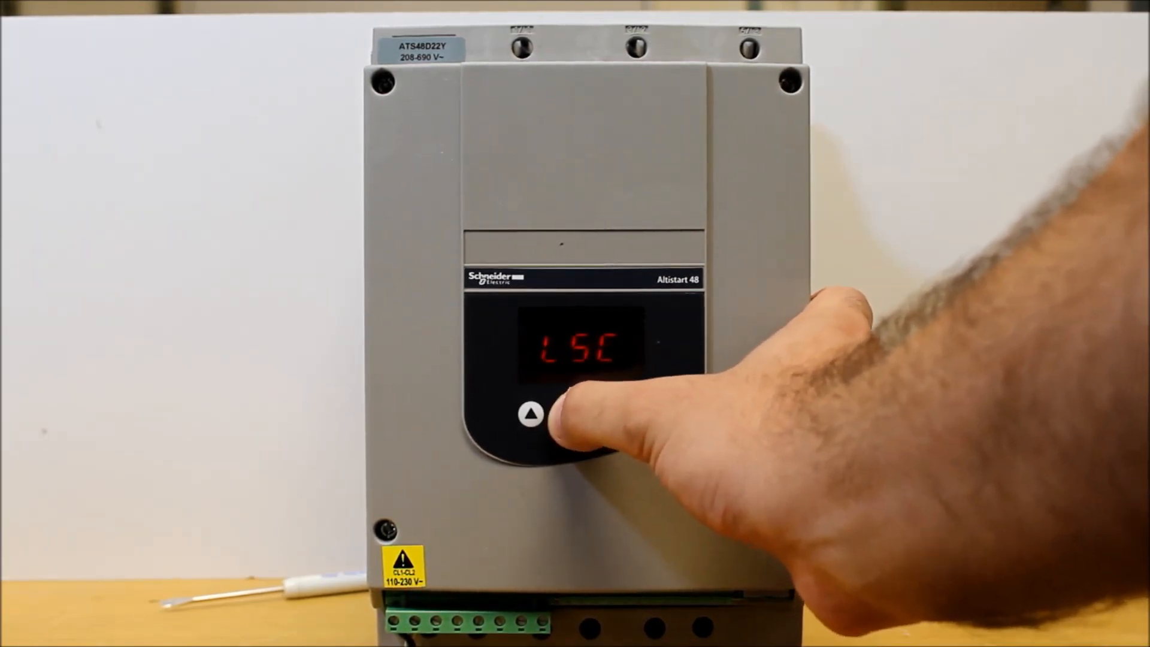
click(530, 414)
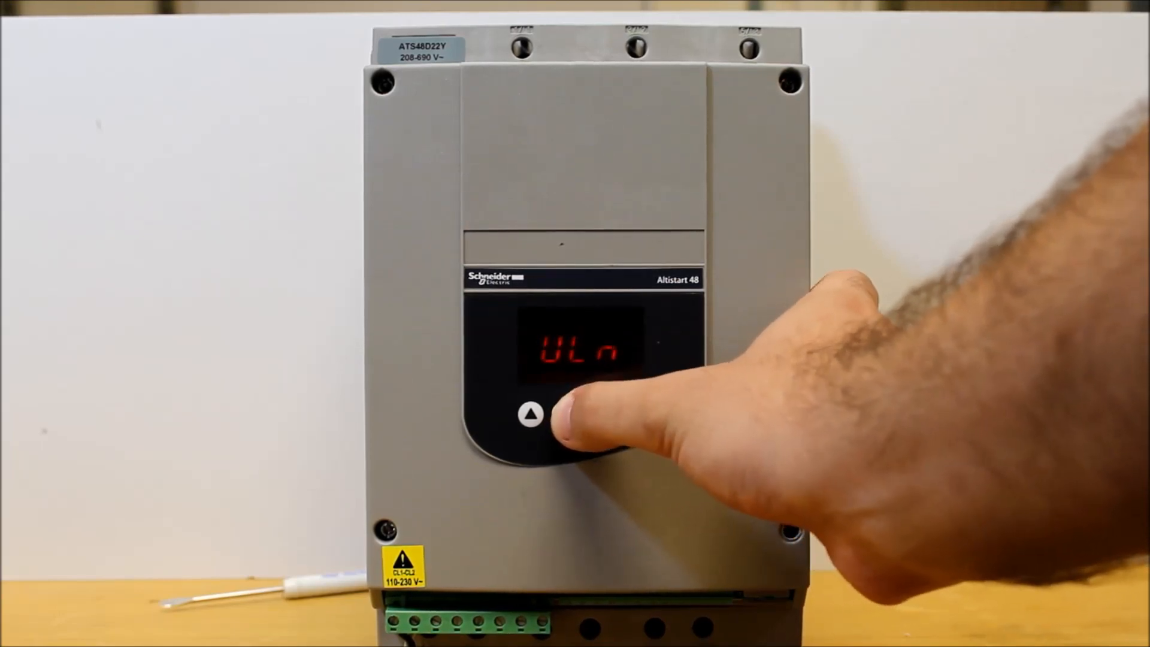
click(530, 415)
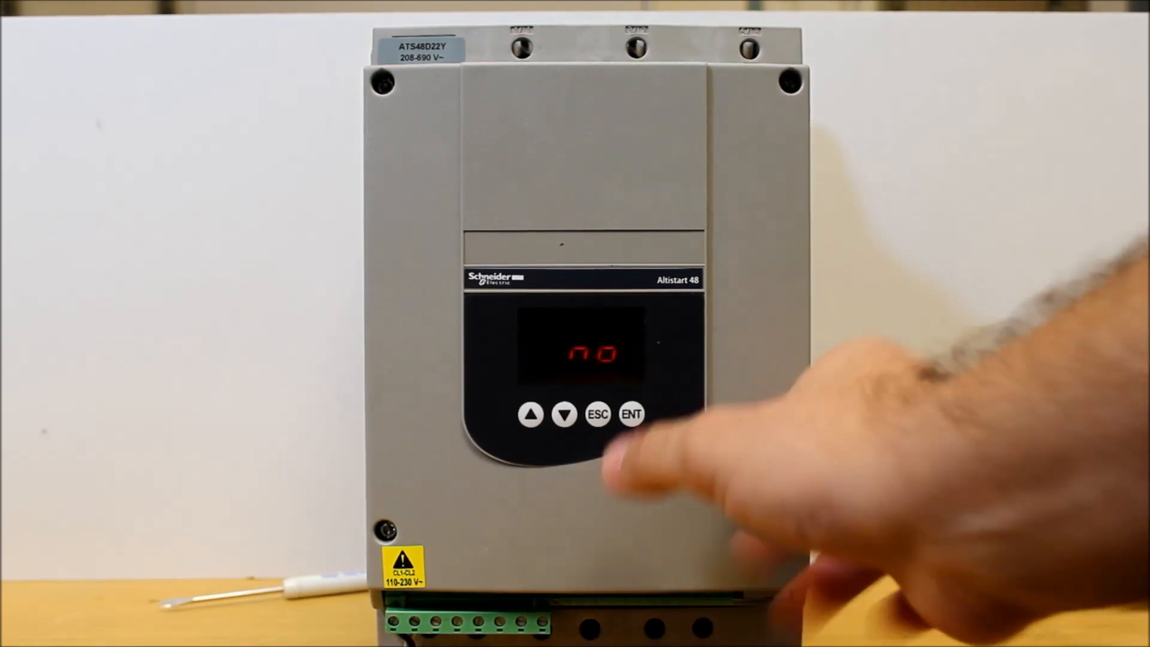
Step: Change FCS from no to YES and confirm, resetting to factory settings
click(564, 415)
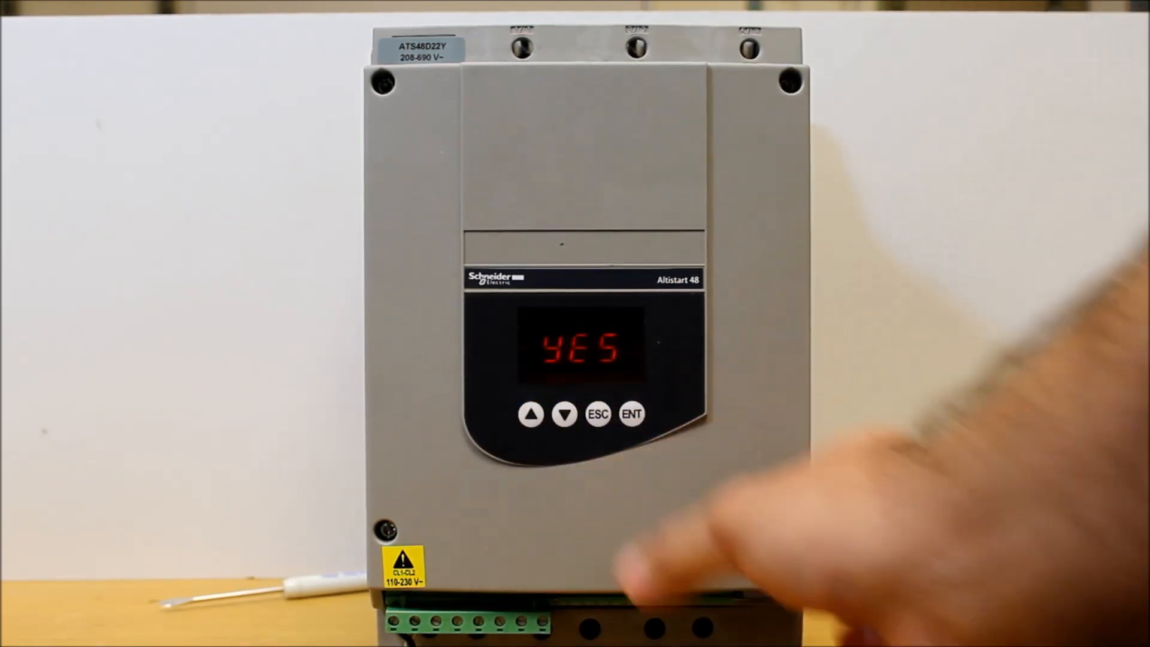
click(632, 414)
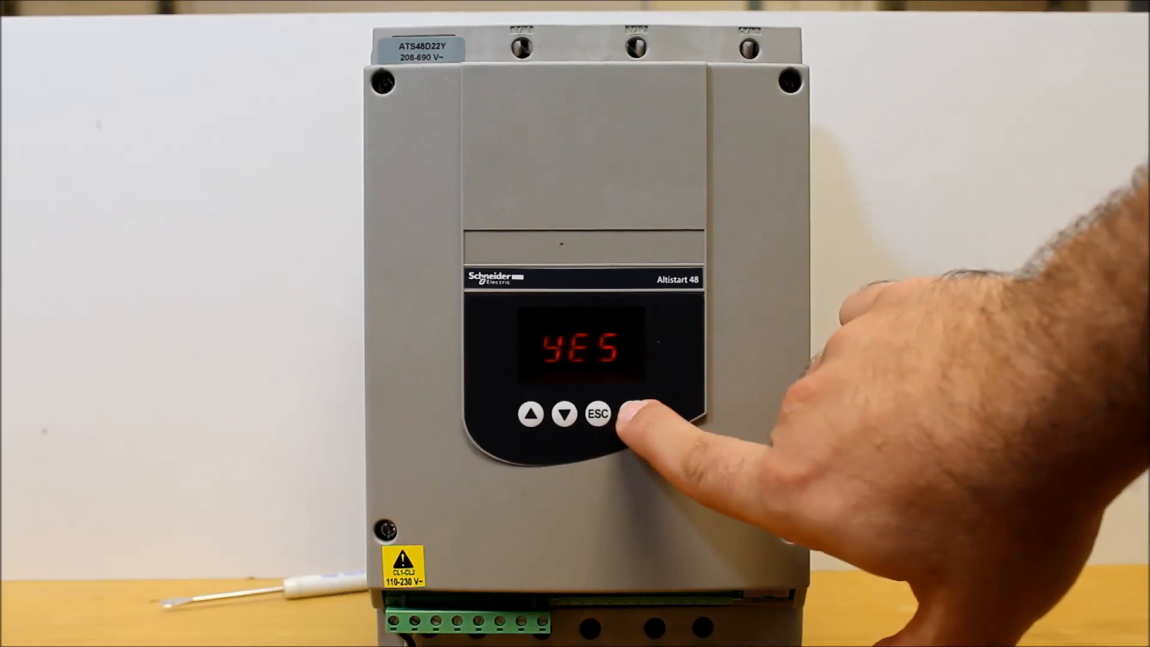
click(632, 414)
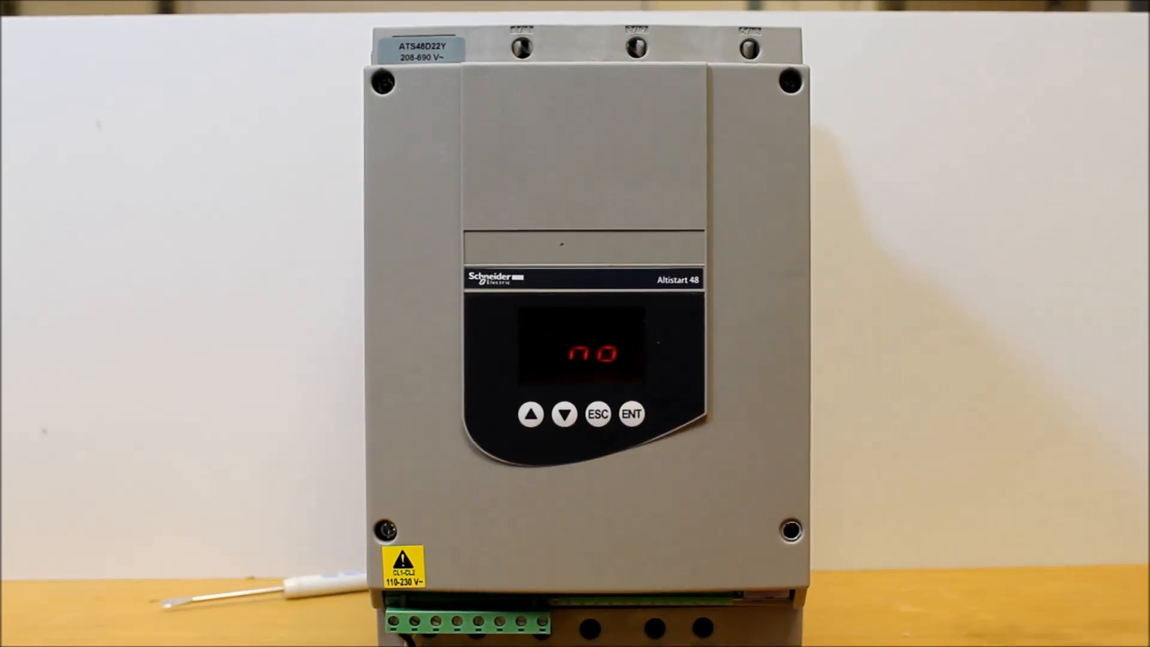